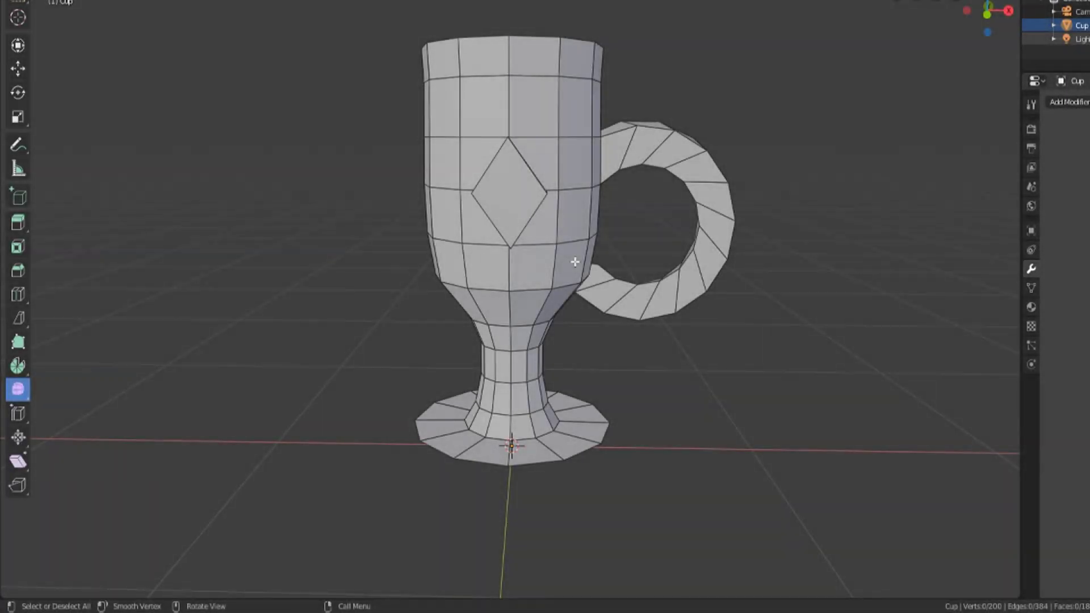
mouse_move(569, 266)
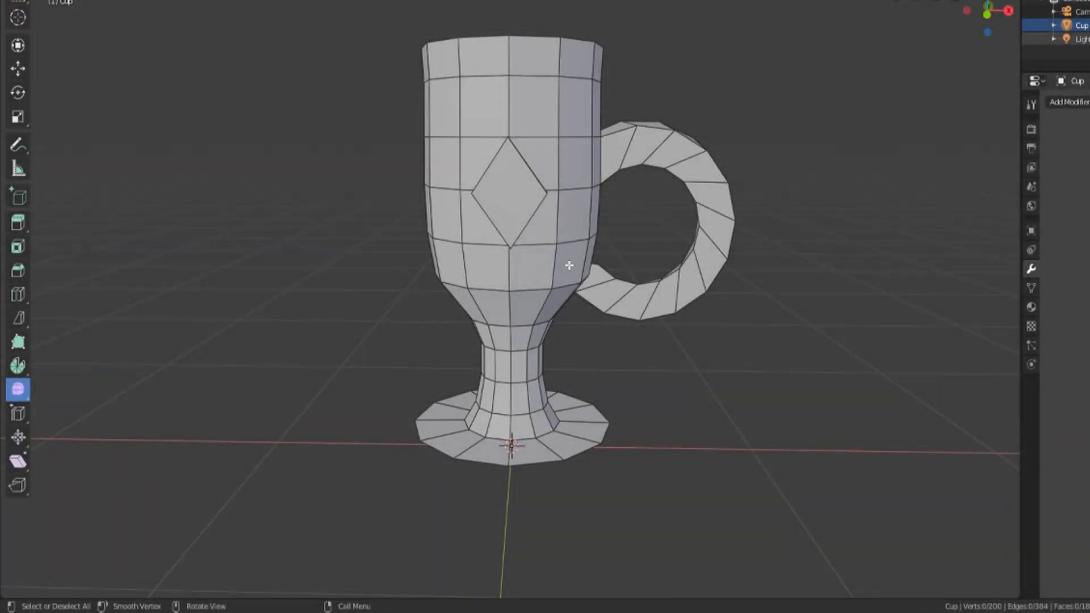
mouse_move(17, 389)
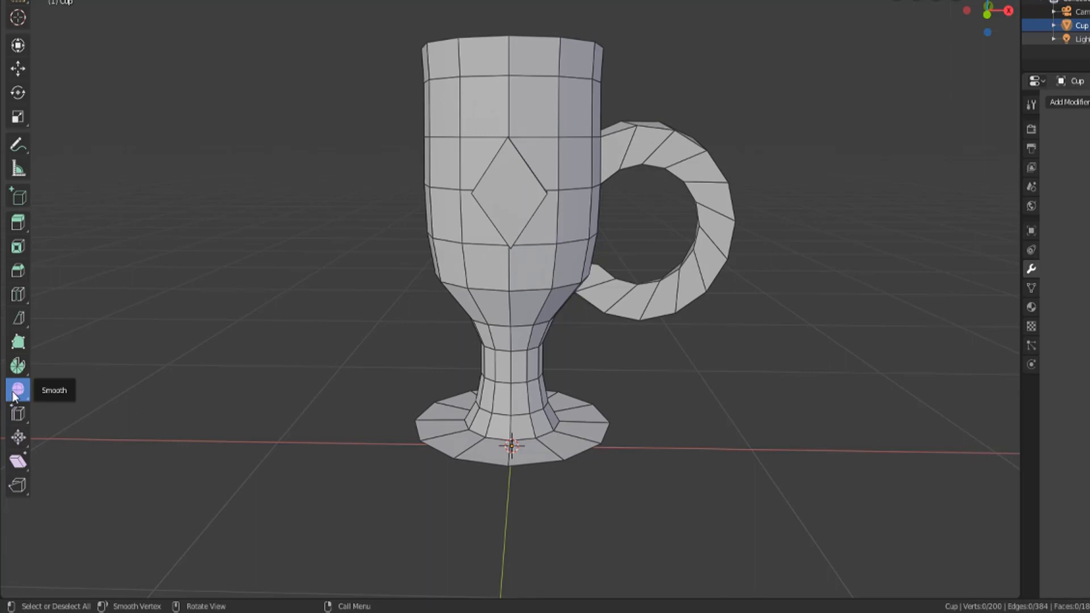
Warp the selected stem faces outward with the Smooth tool at Smoothing -1.680
left_click(17, 388)
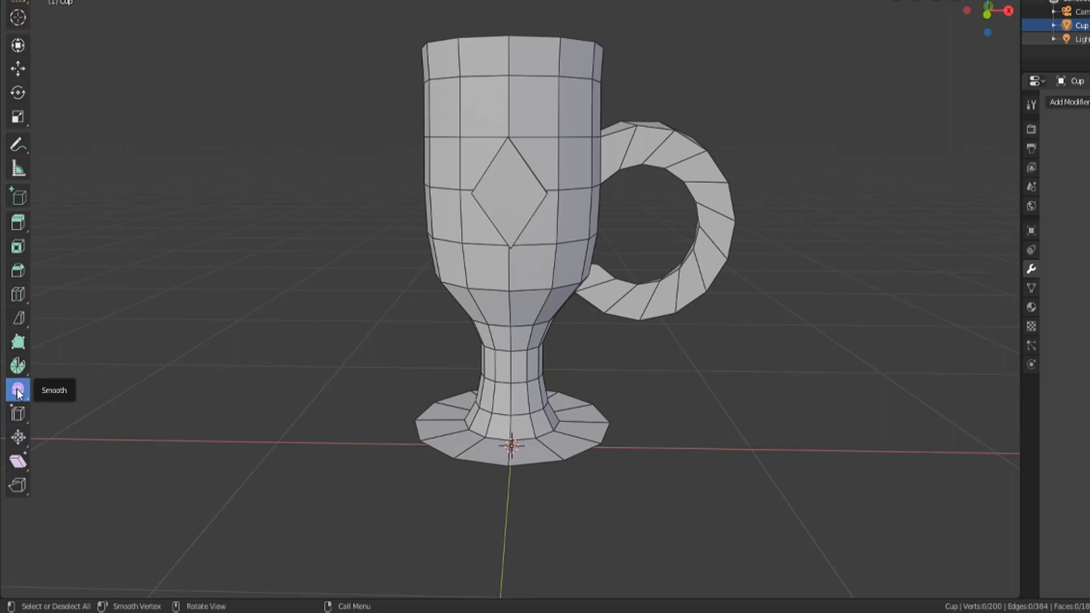
mouse_move(18, 390)
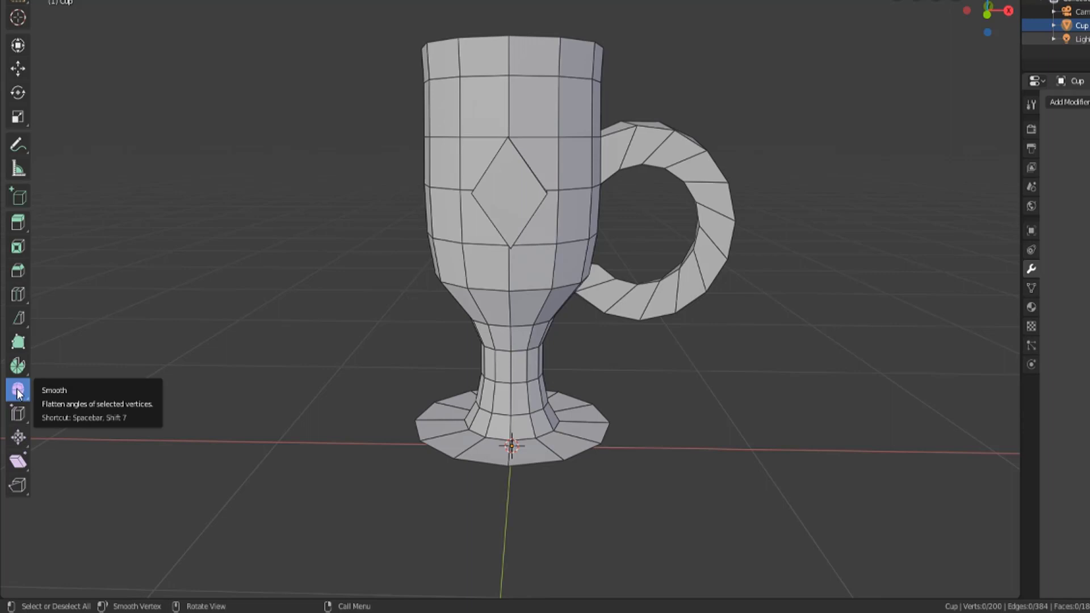
left_click(500, 338)
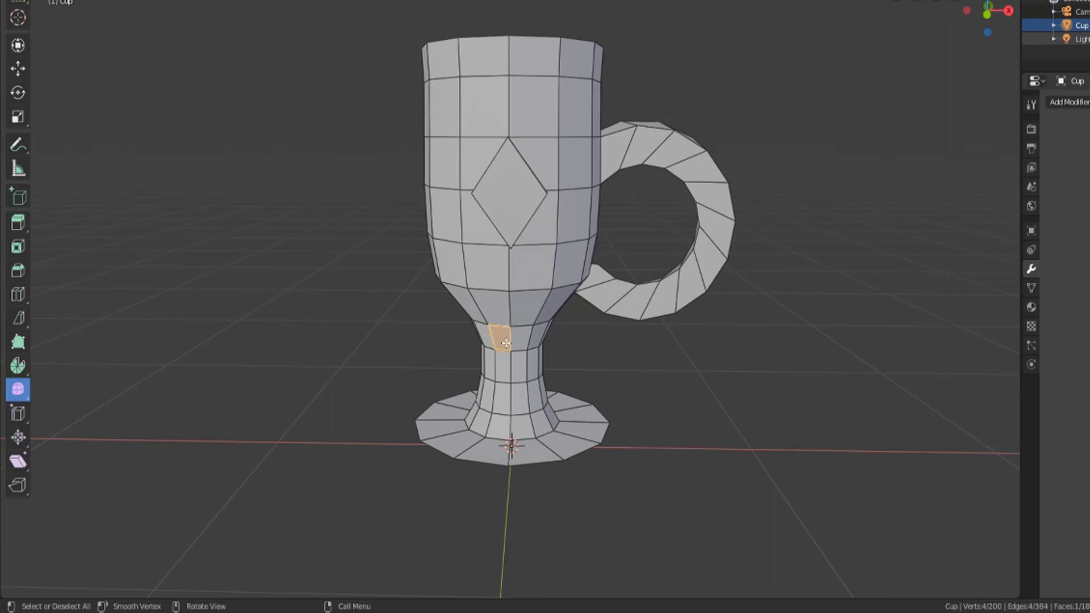
left_click(518, 342)
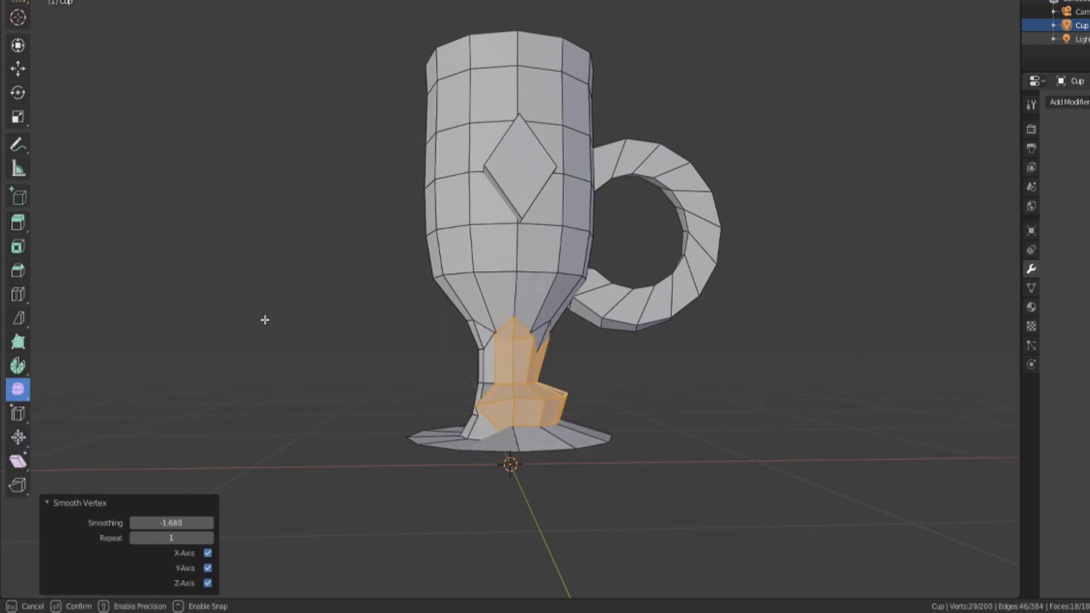
left_click_drag(171, 523, 279, 522)
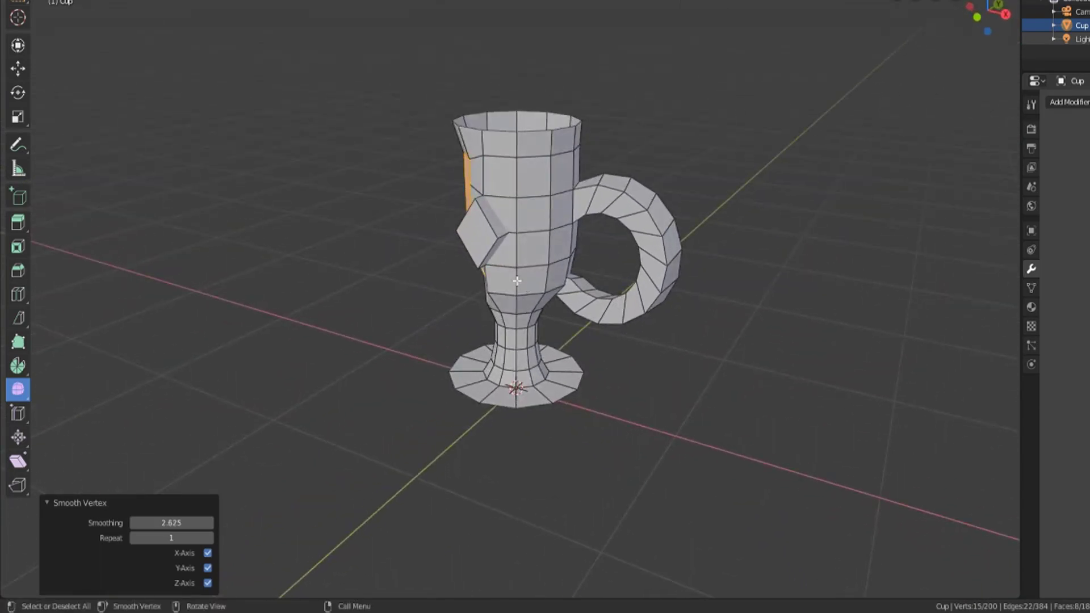
Orbit the view around the cup to reach its side faces
left_click_drag(497, 278, 691, 343)
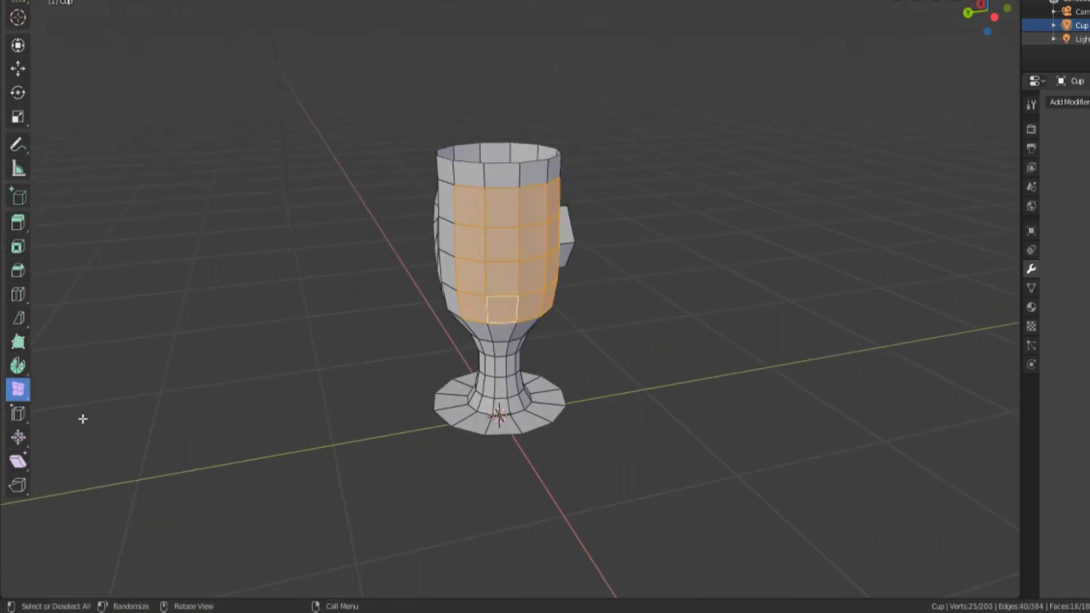
mouse_move(622, 286)
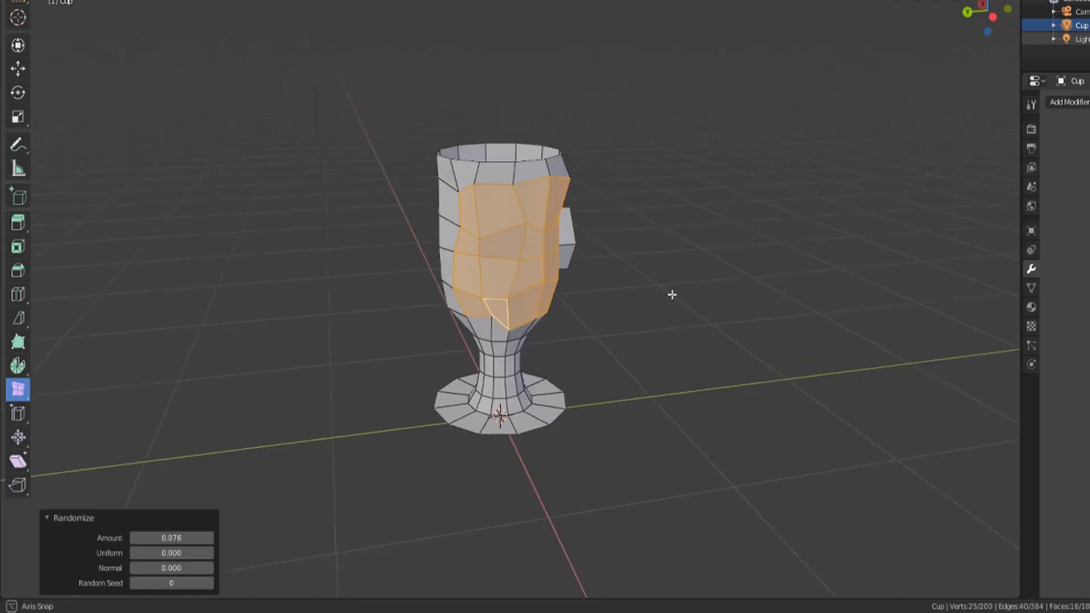
Raise the Randomize uniform value to 0.150 on the selected body faces
left_click_drag(668, 292, 527, 285)
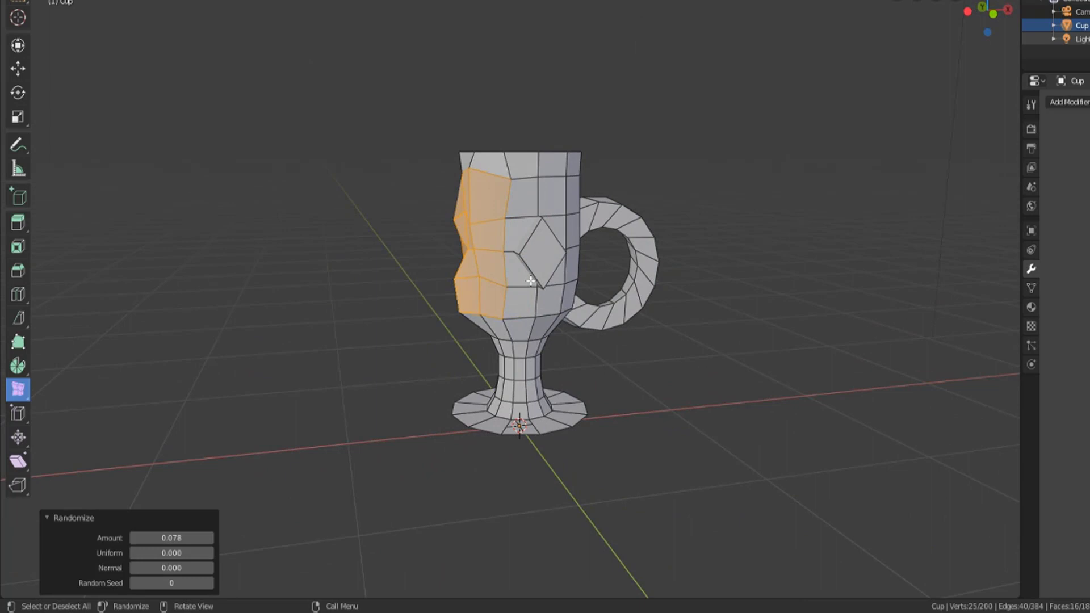
left_click_drag(171, 553, 209, 553)
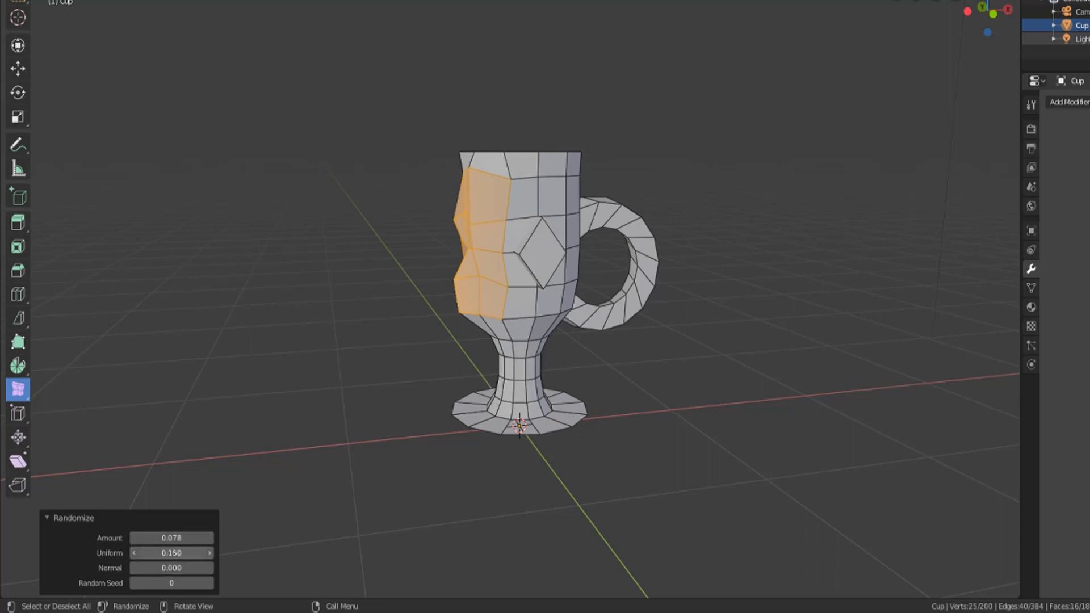
Set Randomize uniform 0.610 and normal 0.510, then return to the Smooth tool
left_click_drag(138, 553, 209, 553)
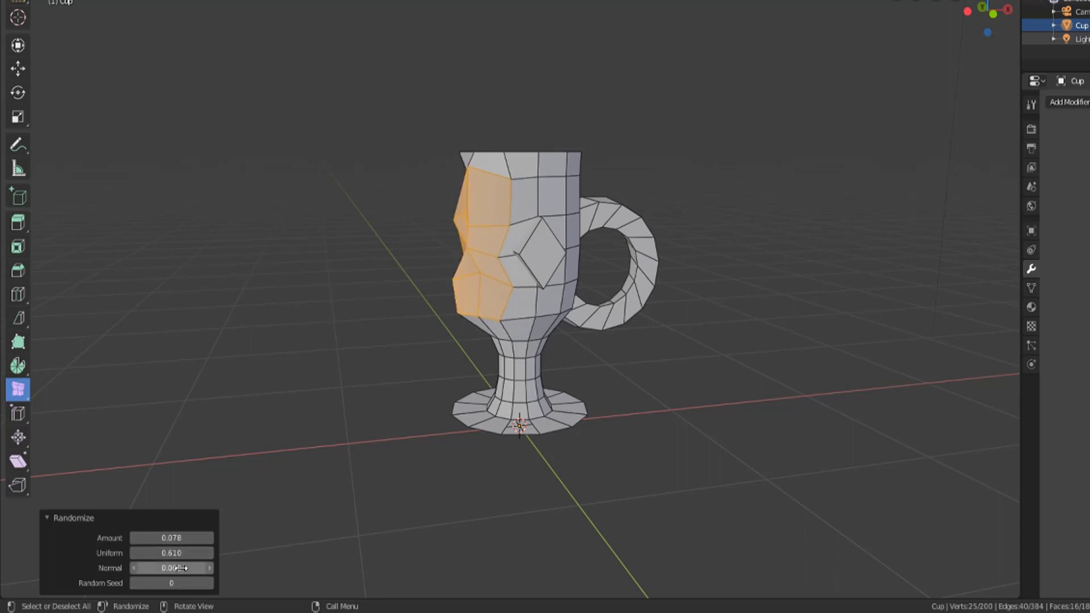
left_click_drag(172, 568, 171, 567)
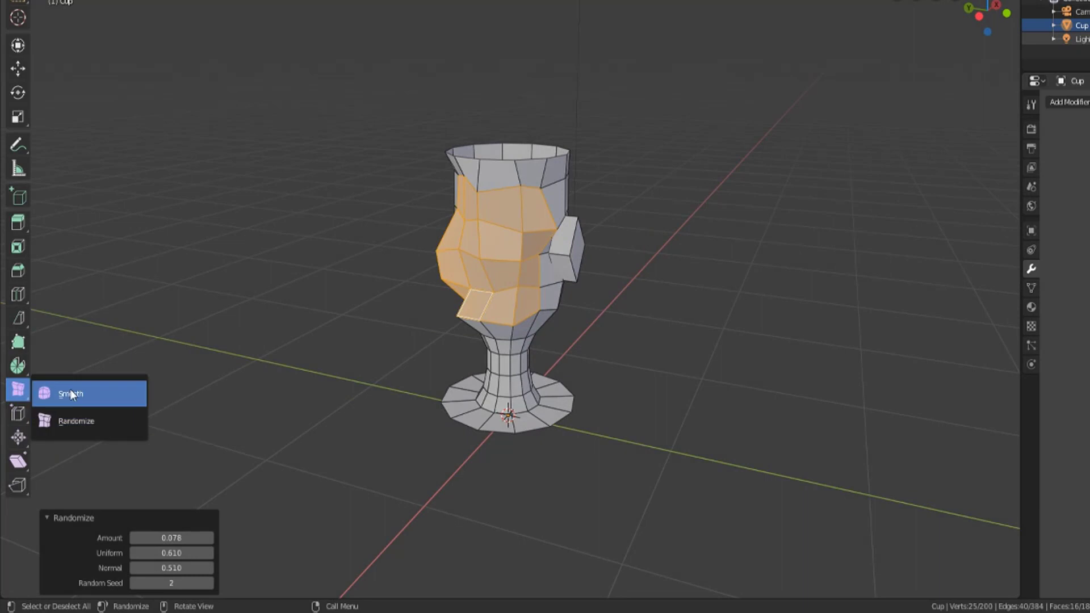
left_click(69, 394)
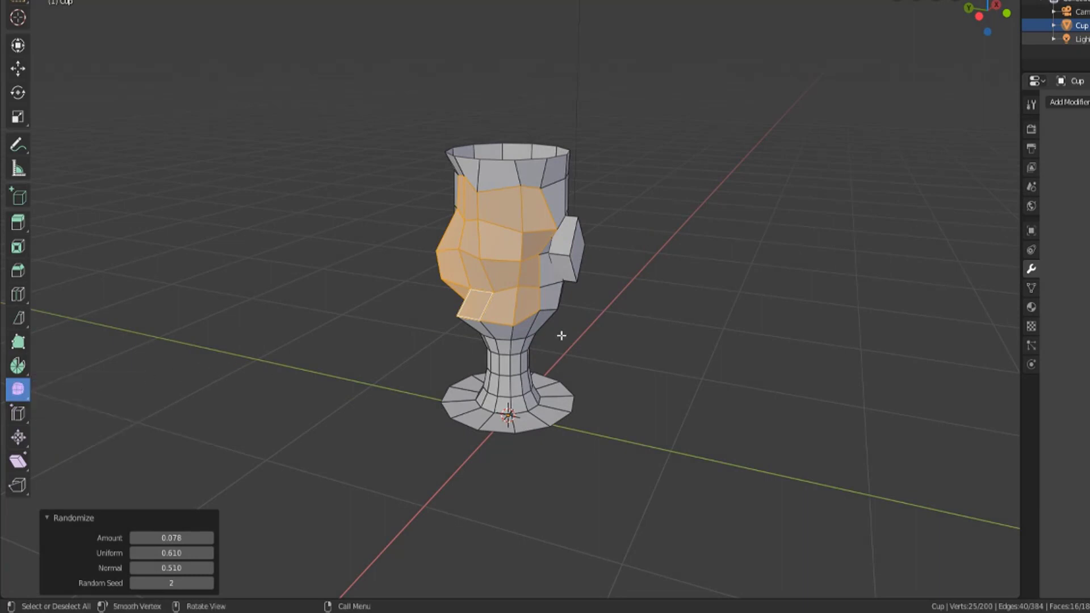